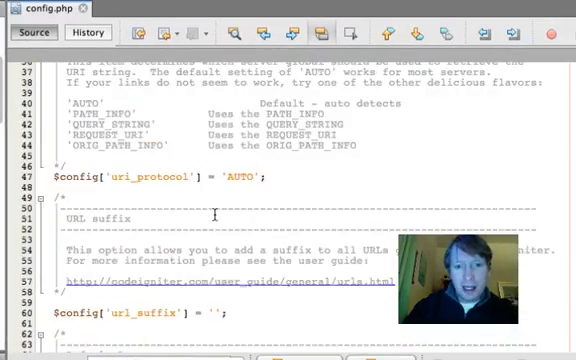
- Review the index_page and URI protocol settings, then restore the full IDE layout with the Projects panel
scroll(down, 3)
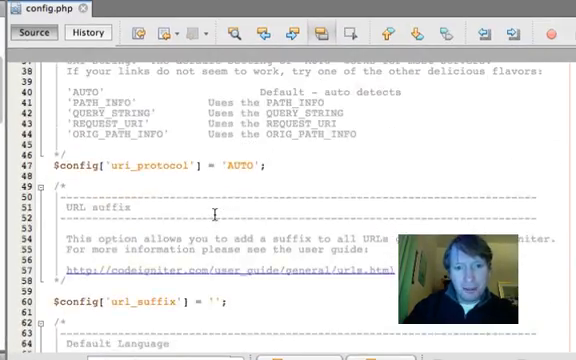
scroll(up, 3)
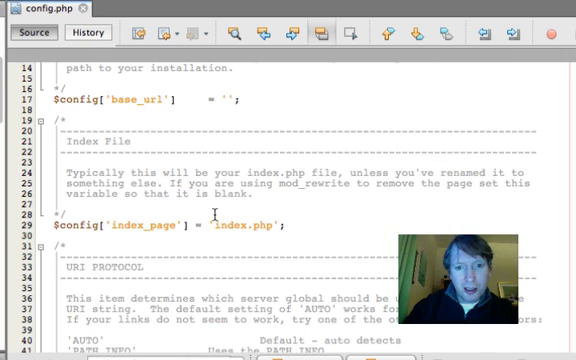
double_click(248, 224)
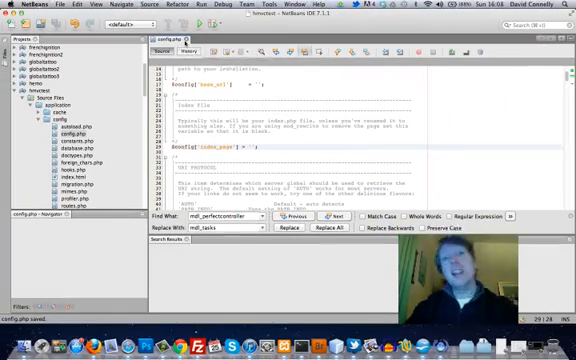
mouse_move(180, 40)
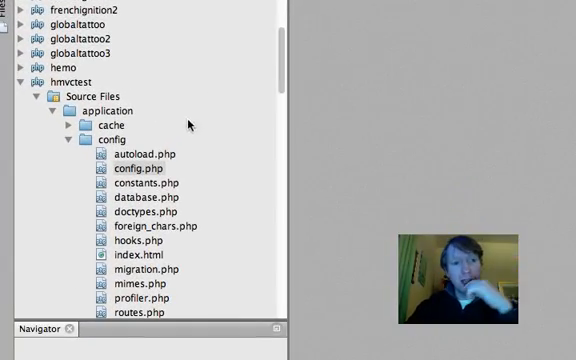
- Add 'html' to the $autoload['helper'] array in autoload.php
double_click(140, 156)
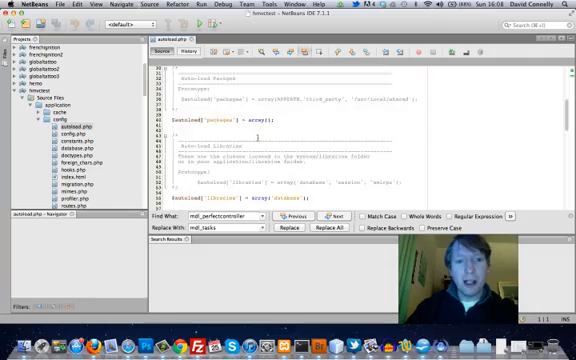
scroll(down, 3)
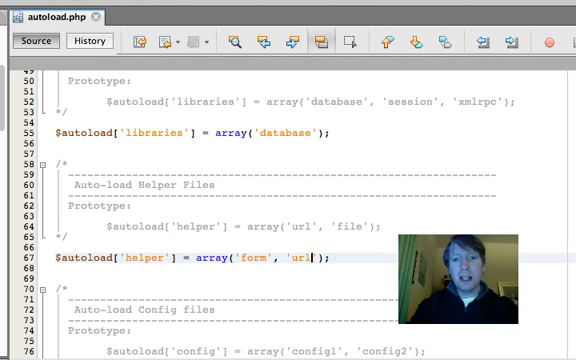
text(, ')
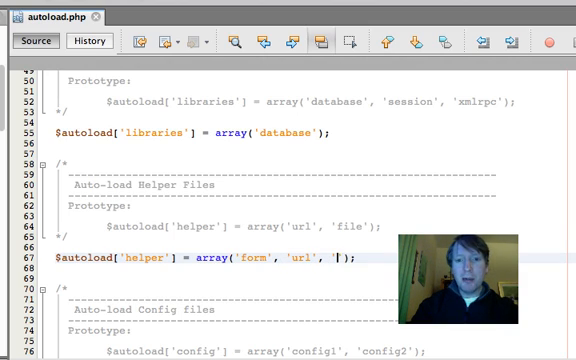
text(html)
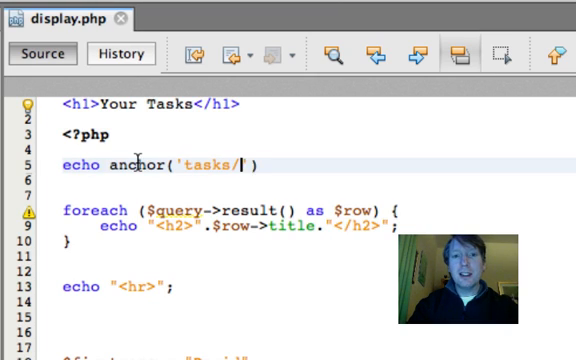
- Make the anchor call link to 'tasks/create' with the text 'Create New Task'
text(create)
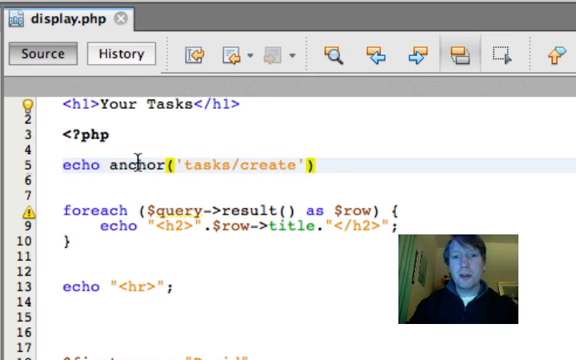
text(, 'Create new')
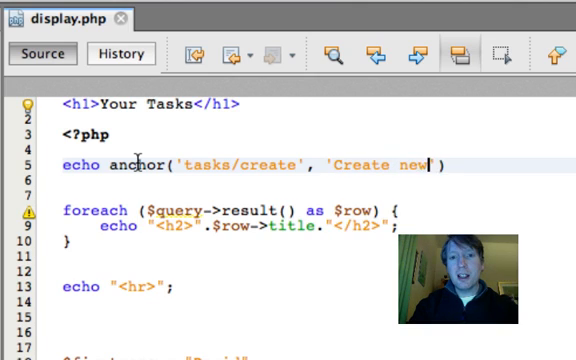
text(New Ta)
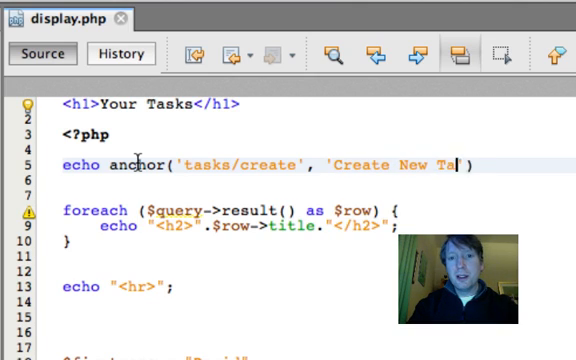
text(sk</p>)
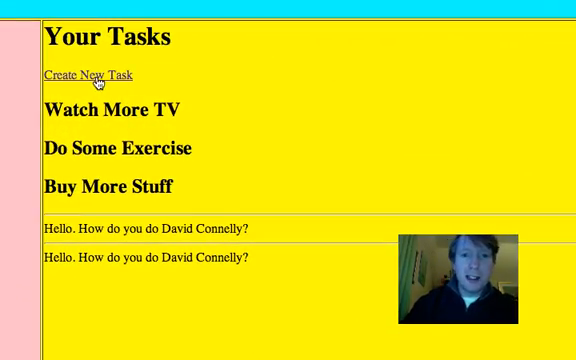
- Follow the Create New Task link on the Your Tasks page
click(86, 74)
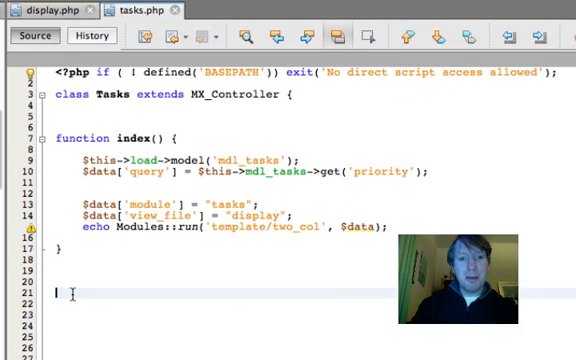
- Write create() setting $data['module'] = "tasks", $data['view_file'] = "form" and echoing Modules::run
text(function crea)
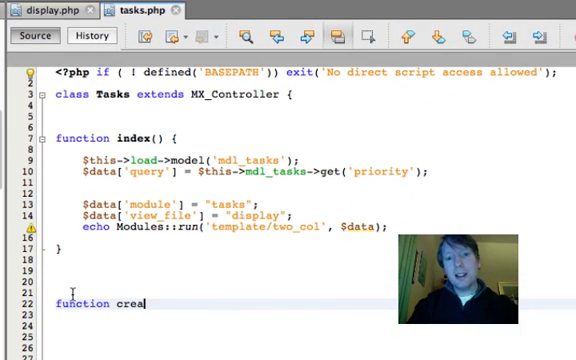
text(te() {)
text($data['view_m)
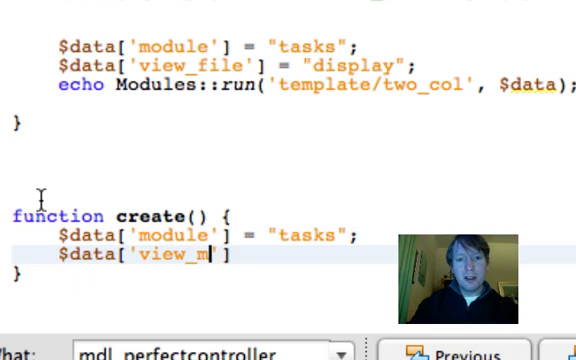
text(ethod')
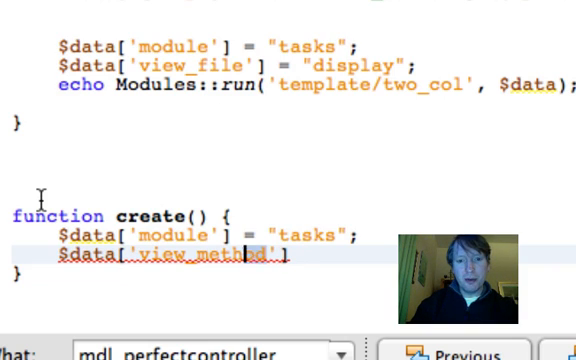
text(view_file)
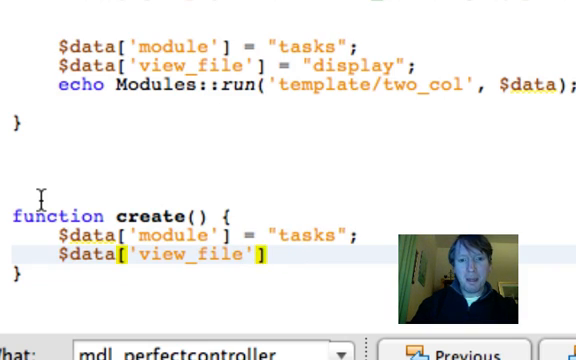
text(= "form";)
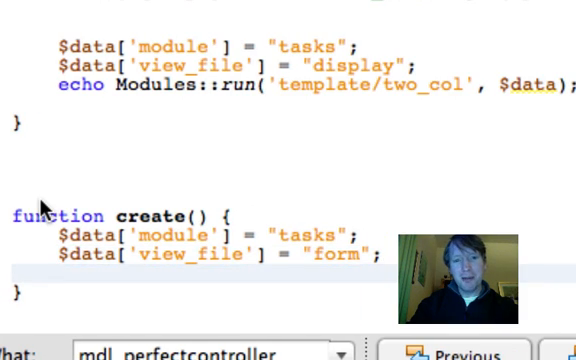
text(echo Modules::run('te)
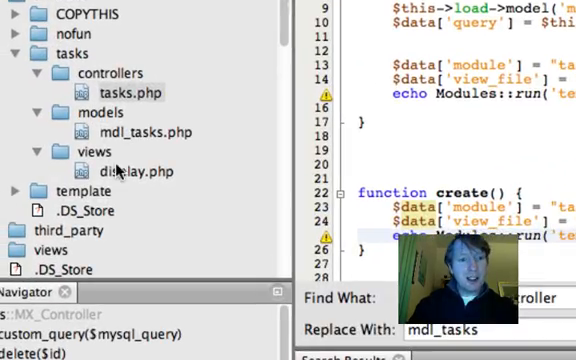
- Start a new PHP file in the tasks module's views folder from its context menu
right_click(96, 150)
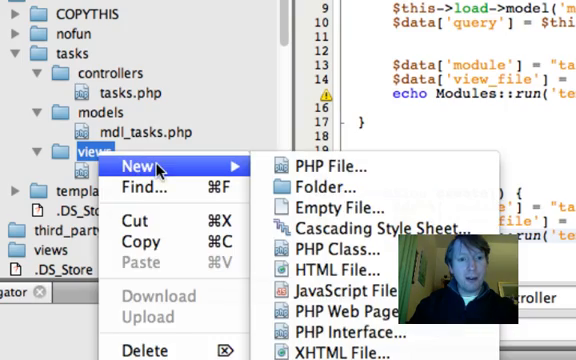
click(326, 164)
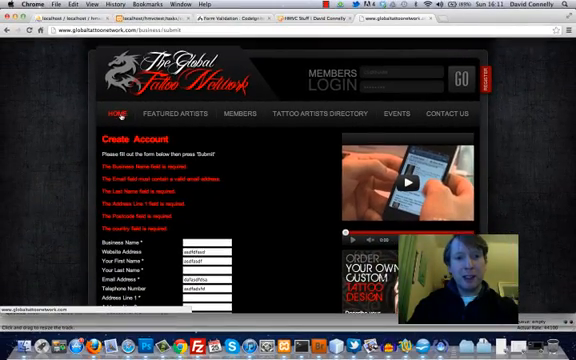
- Show the Global Tattoo Network Create Account page with its red error messages
click(316, 112)
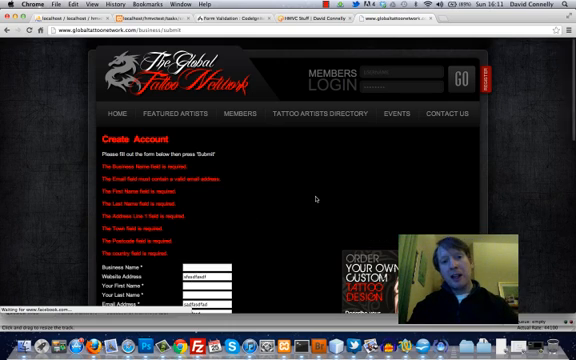
scroll(down, 3)
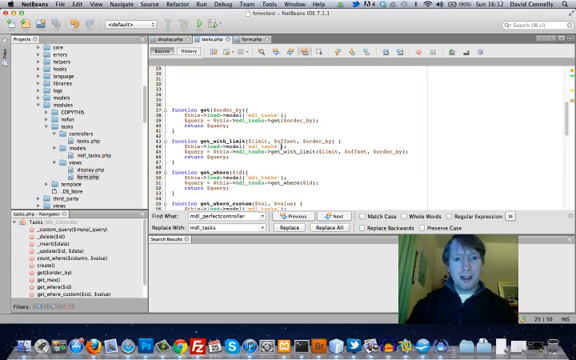
- In get_data_from_post, read $data['title'] from post('title', TRUE) with XSS filtering
scroll(up, 3)
text(function get)
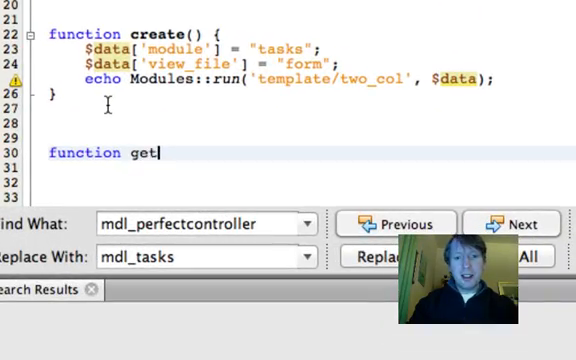
text(_data_from_post() {)
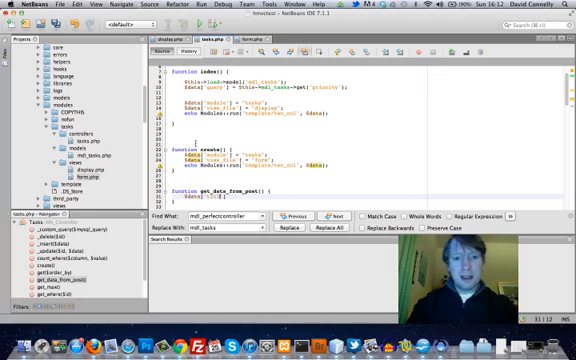
scroll(down, 3)
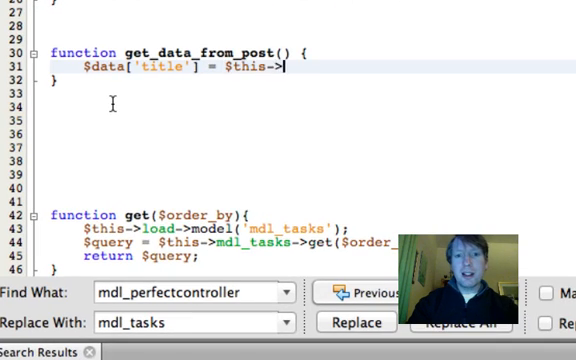
text(input->pos)
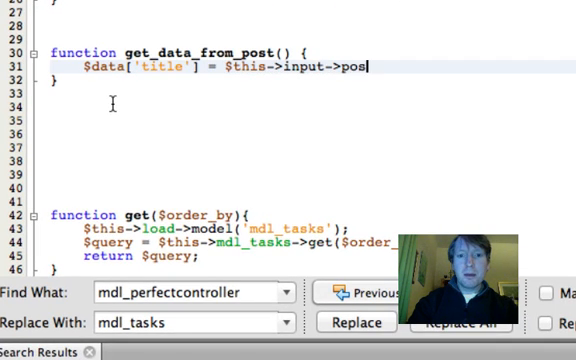
text(t('title'))
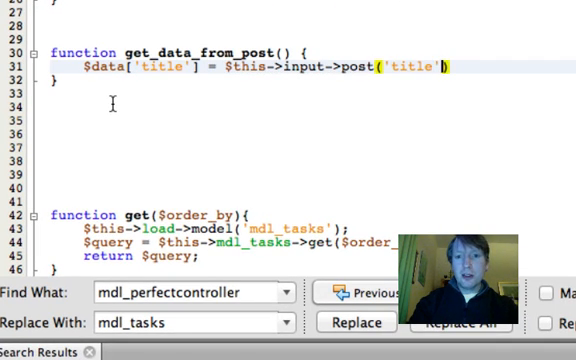
text(, TRUE)
click(328, 80)
text($data['priority'] = $this->input->p)
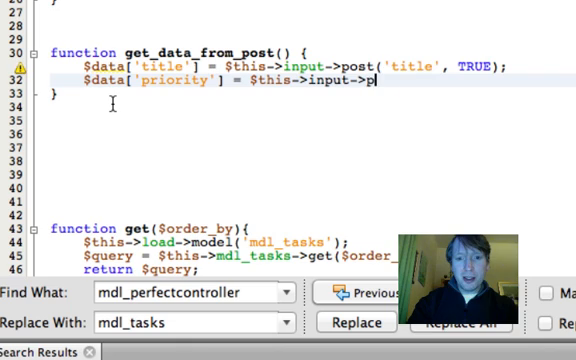
- Read $data['priority'] from post('priority', TRUE) and begin the return statement
text(ost('priority',)
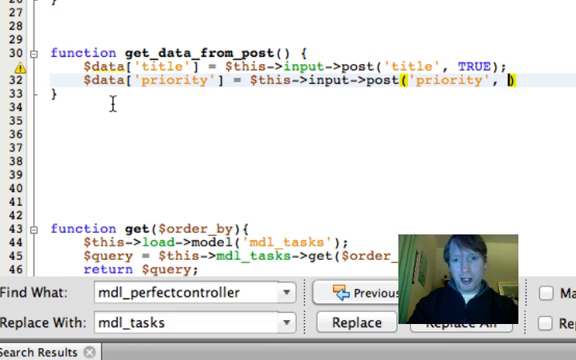
text(TRUE);)
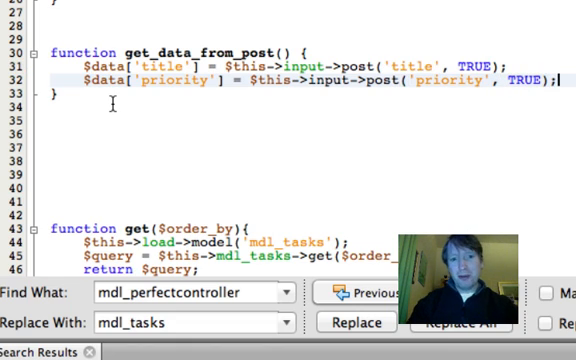
text(retur)
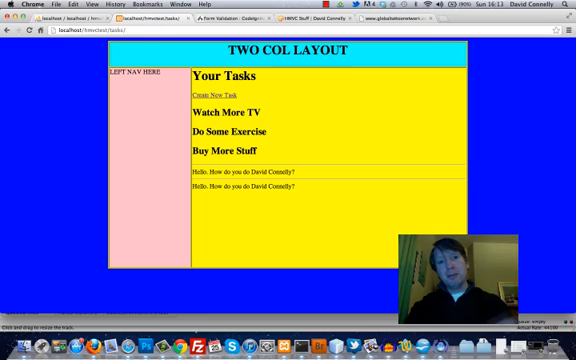
- Open the Create New Task form, focus the Title field and submit it
click(214, 92)
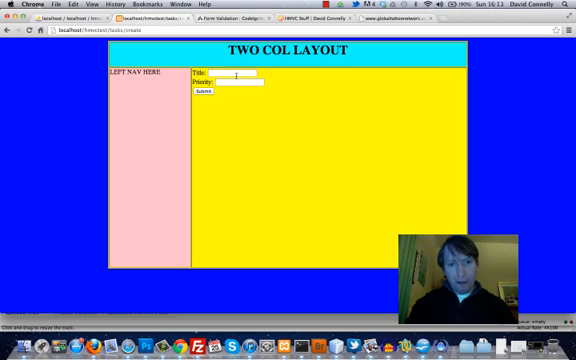
click(208, 94)
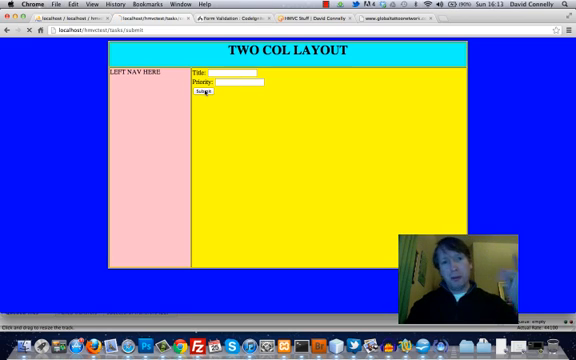
click(192, 94)
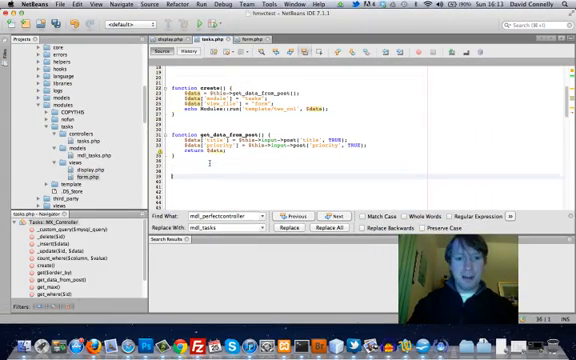
- Leave the controller code and switch to the CodeIgniter Form Validation guide tab
scroll(down, 3)
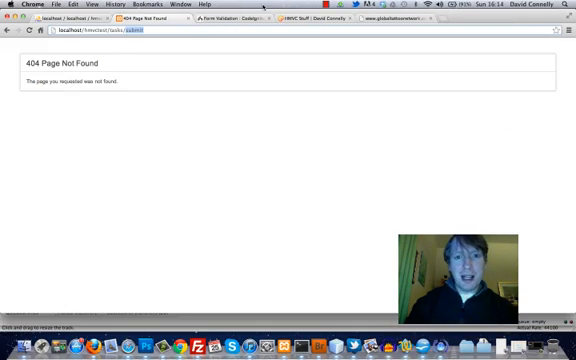
click(220, 16)
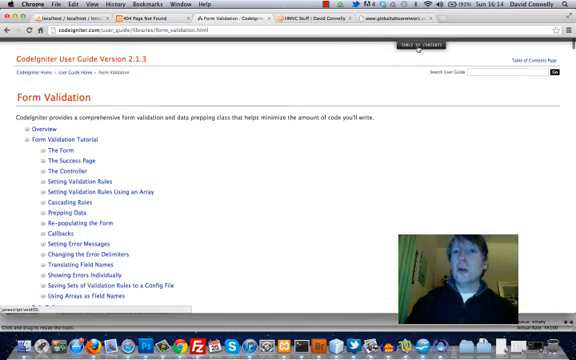
- Jump to the Form Validation Tutorial and scroll through The Form, Success Page and Controller examples
click(408, 46)
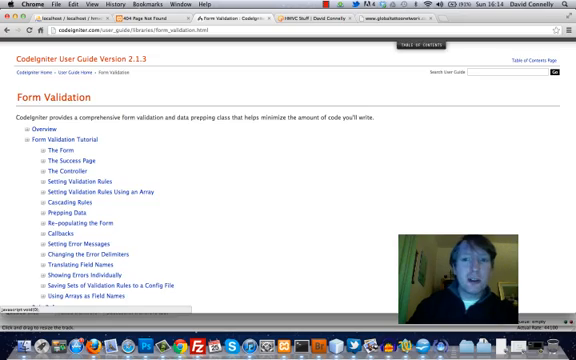
scroll(down, 3)
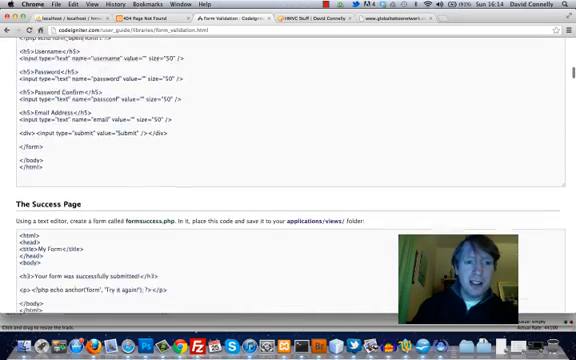
scroll(down, 3)
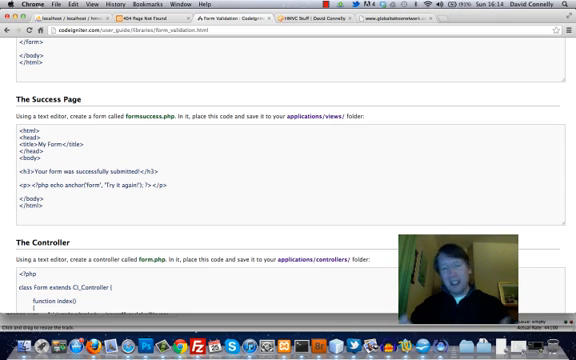
scroll(down, 3)
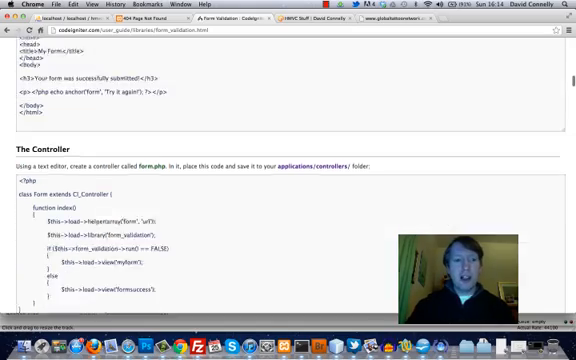
scroll(down, 3)
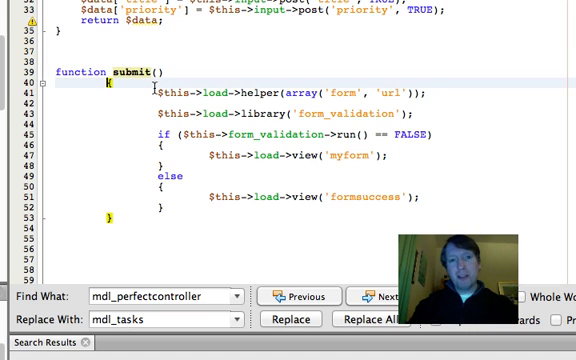
- Scroll up to where the submit() method loading helpers and form_validation goes
scroll(up, 3)
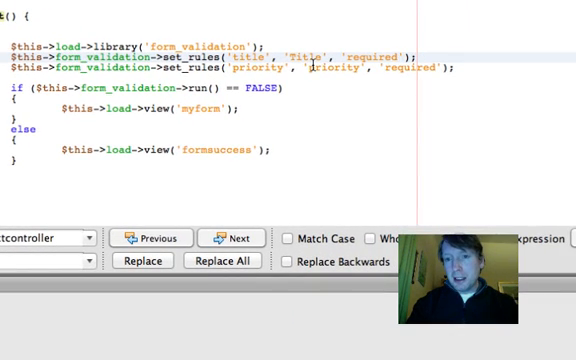
- Extend the rules to 'required|min_length[3]|xss_clean' for title and 'required|numeric|xss_clean|max_length[2]' for priority
text(|min)
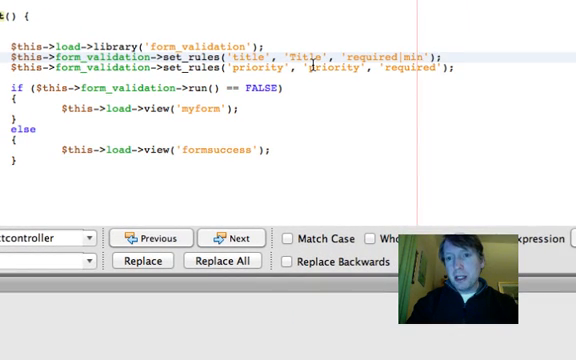
text(_length[)
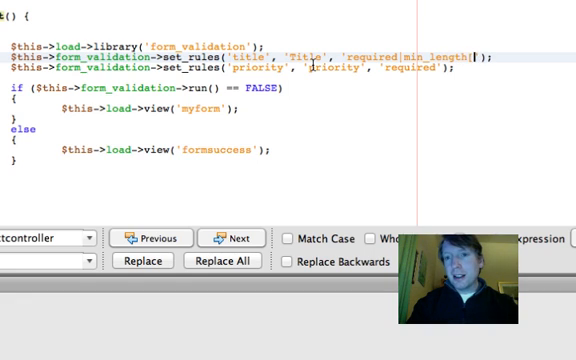
text(3])
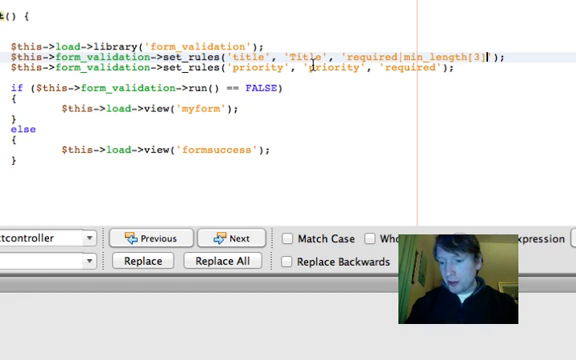
text(|xss_clea)
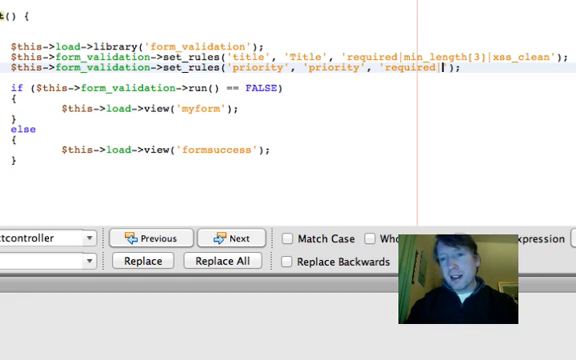
text(numeric)
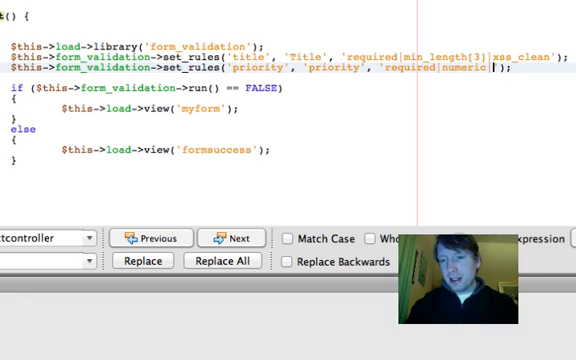
text(xss_clean|max_length[)
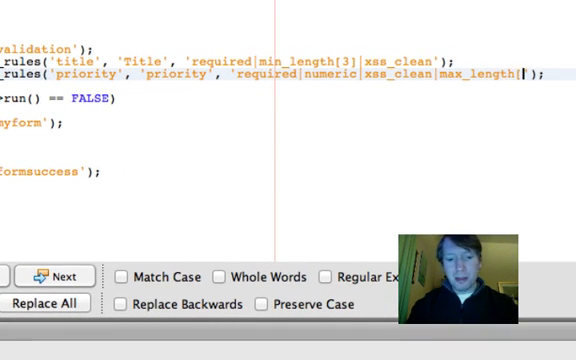
text(2)
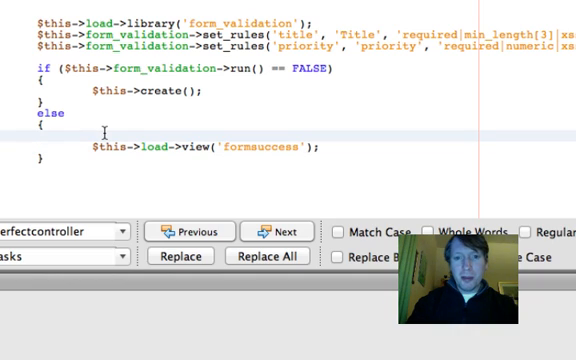
- Replace the myform view in the FALSE branch with a call to $this->create()
text(echo ")
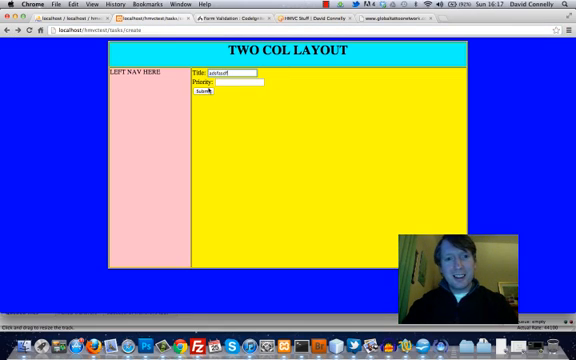
- Enter the throwaway title 'adfadsfd' into the task form's Title field
click(200, 94)
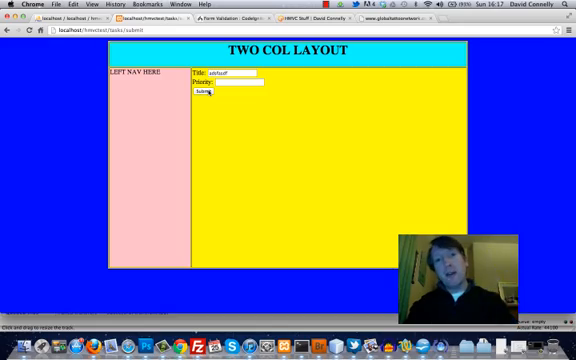
text(adfadsfd)
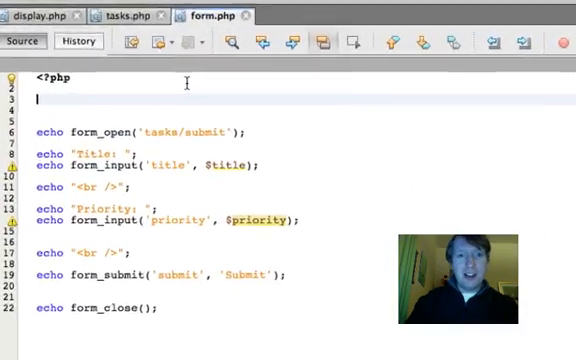
- Echo validation_errors('<p style="color: red;">', '</p>') at the top of form.php
text(echo vali)
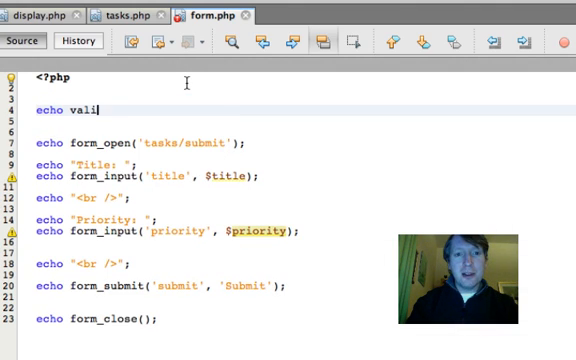
text(dation)
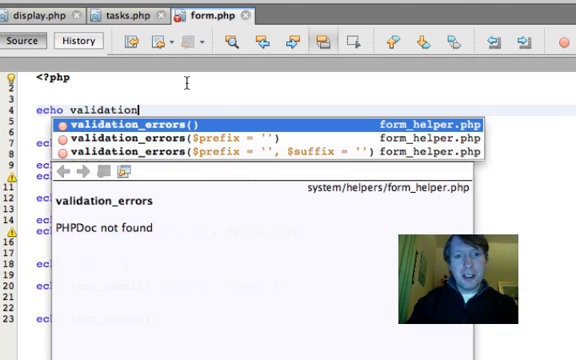
click(202, 118)
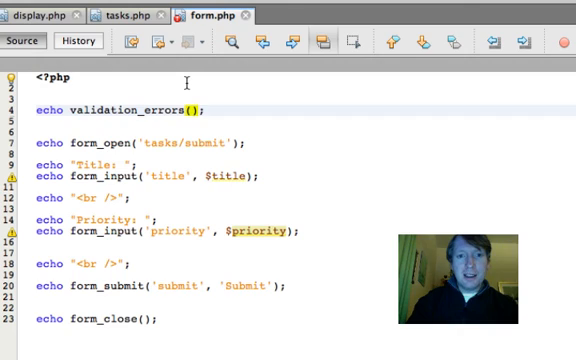
text('<p st)
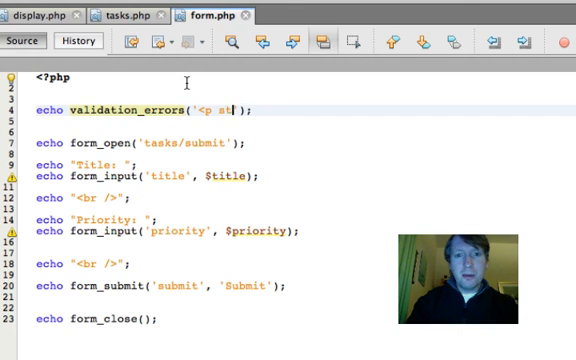
text(yle="color: red;">)
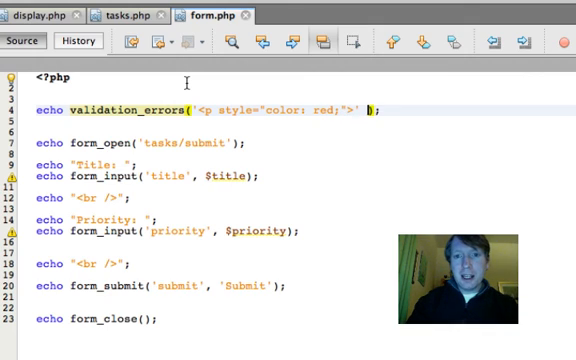
text(, '</)
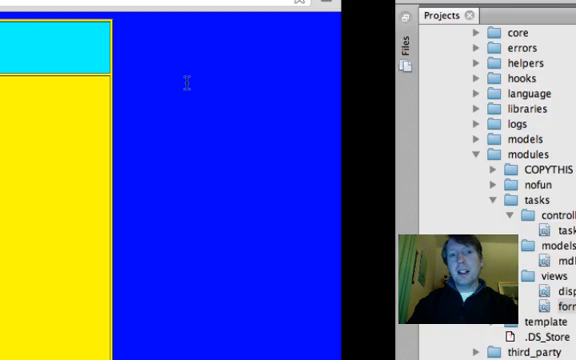
- Resubmit the form in Chrome so the red 'priority must contain only numbers' error appears
click(96, 156)
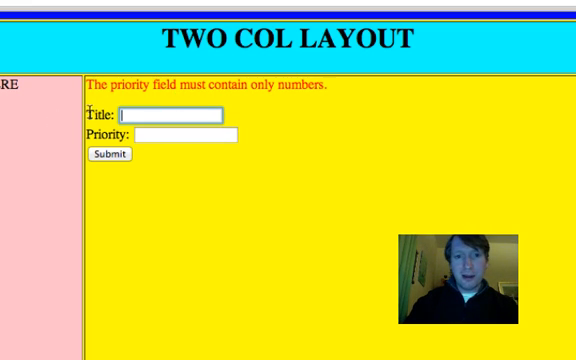
click(108, 154)
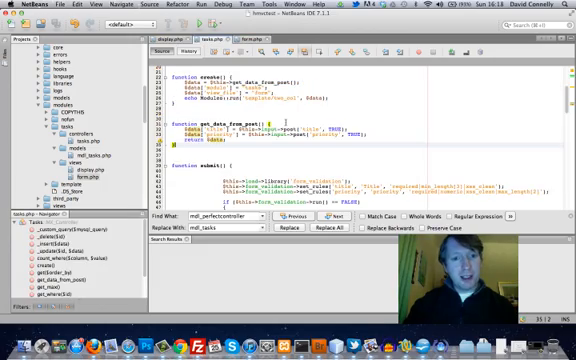
- Add $data = $this->get_data_from_post(); in submit()'s success branch via autocomplete
scroll(down, 3)
text($data = $)
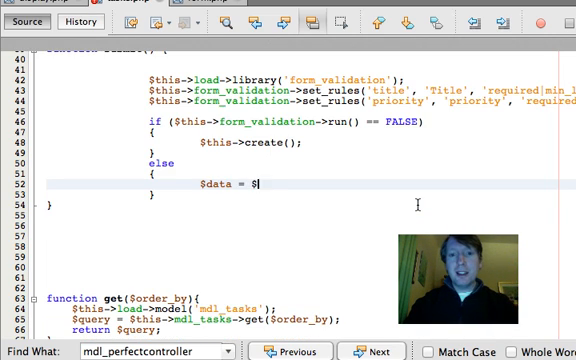
text(this->get_data_from_post();)
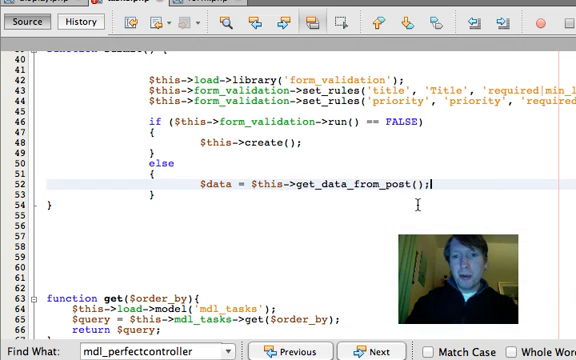
key(Return)
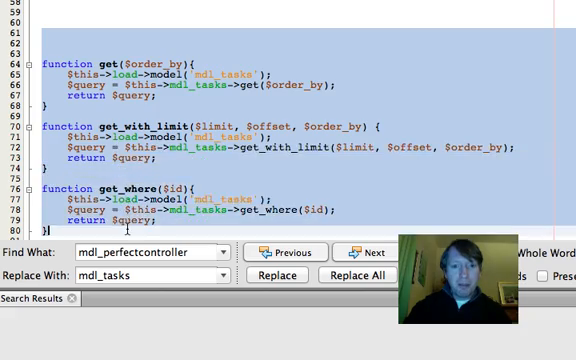
- Scroll through the controller's get, _insert and _update model helper functions
scroll(down, 3)
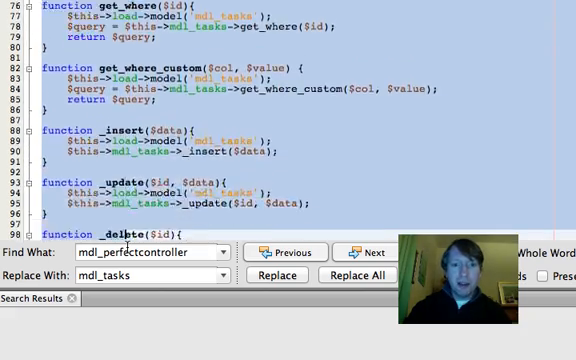
scroll(down, 3)
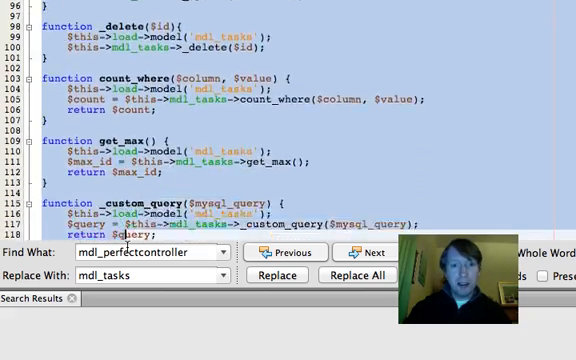
scroll(up, 3)
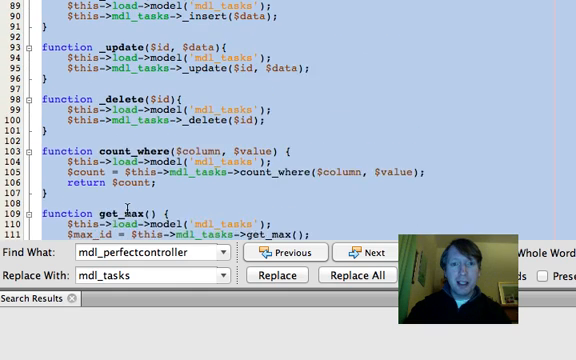
scroll(up, 3)
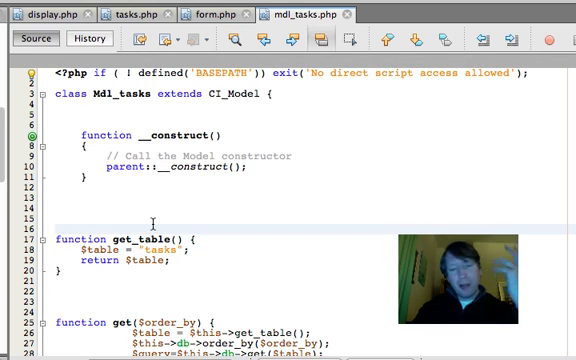
scroll(down, 3)
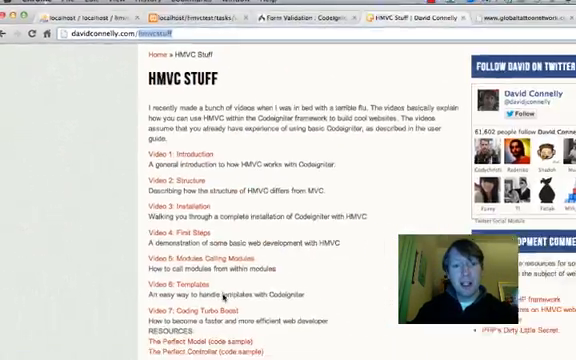
- Scroll the HMVC Stuff page listing the tutorial videos in order
scroll(down, 3)
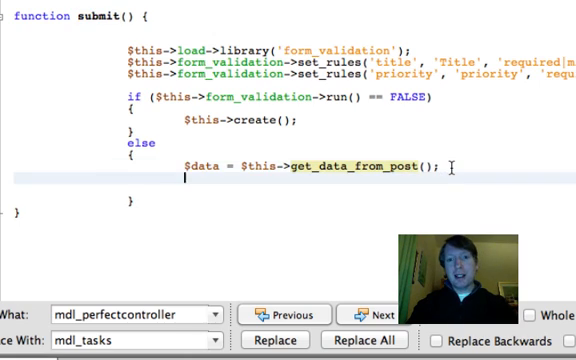
- Add $this->_insert($data); to submit()'s else branch so validated posts are saved
text($this->)
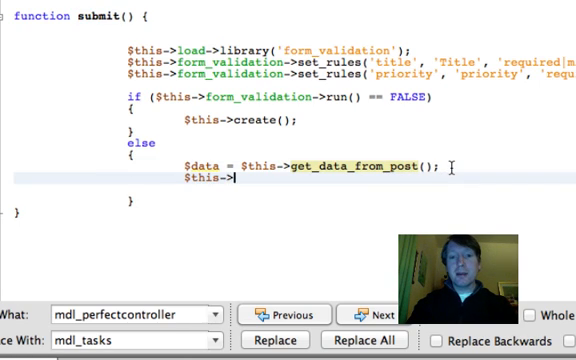
text(_insert($data);)
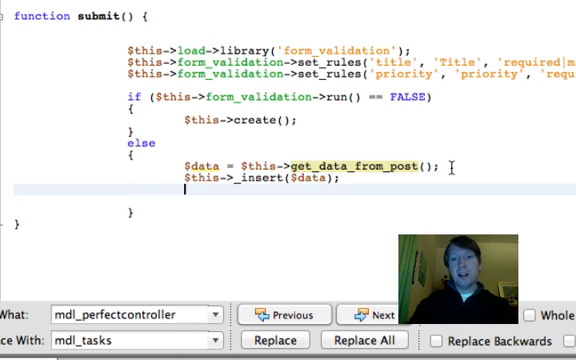
text(re)
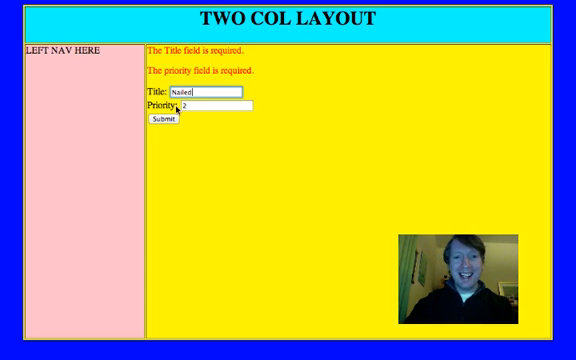
- Submit a valid task so 'Nailed' appears in Your Tasks, dismissing the disk space warning
click(156, 124)
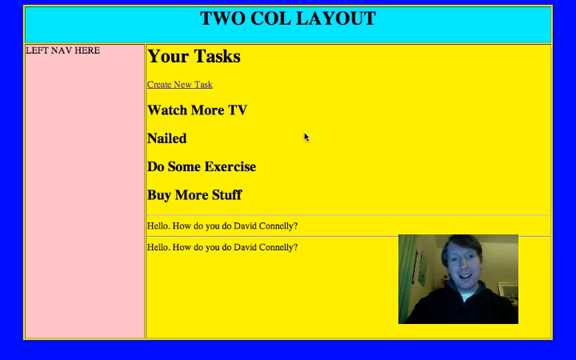
double_click(176, 138)
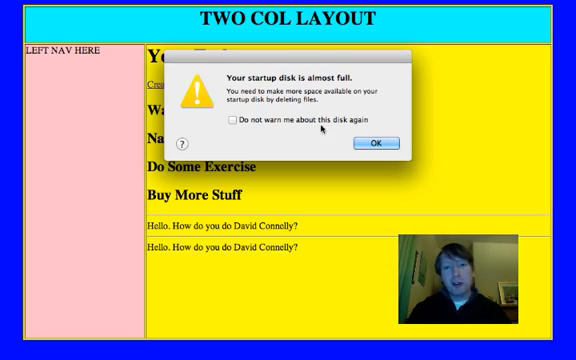
click(376, 140)
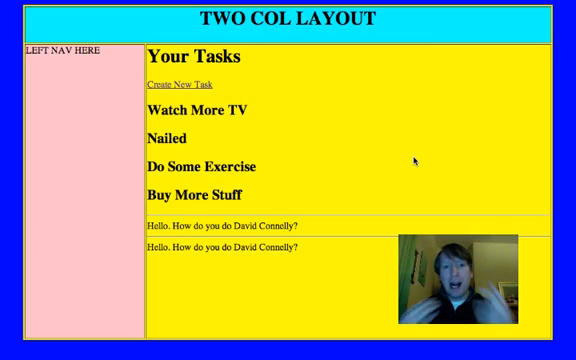